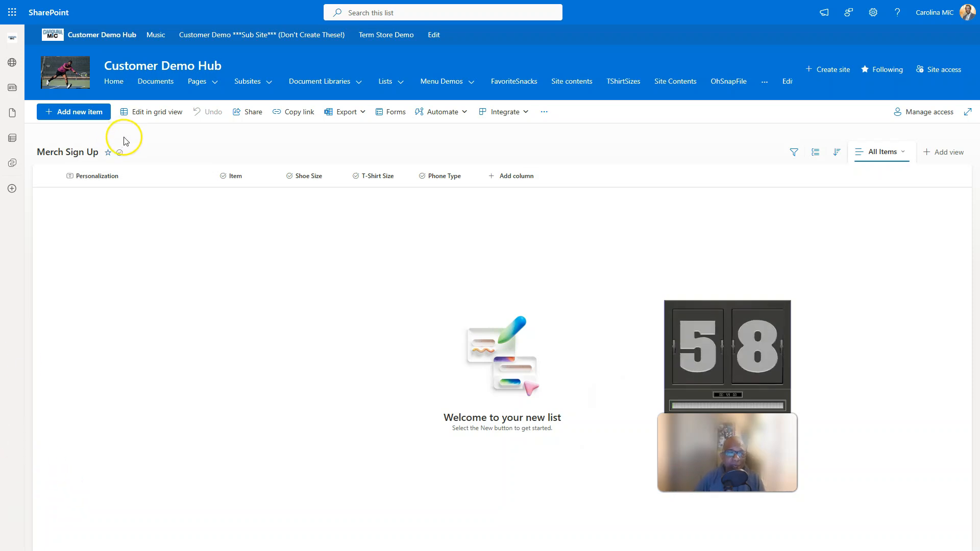
mouse_move(355, 126)
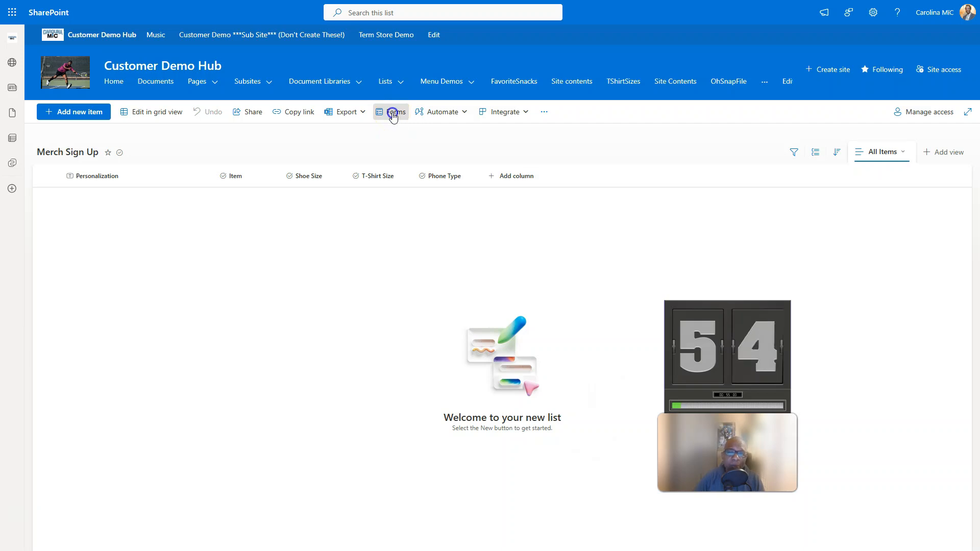
Step: Create a form from the Merch Sign Up list and give it the partial title 'Happy F'
click(395, 113)
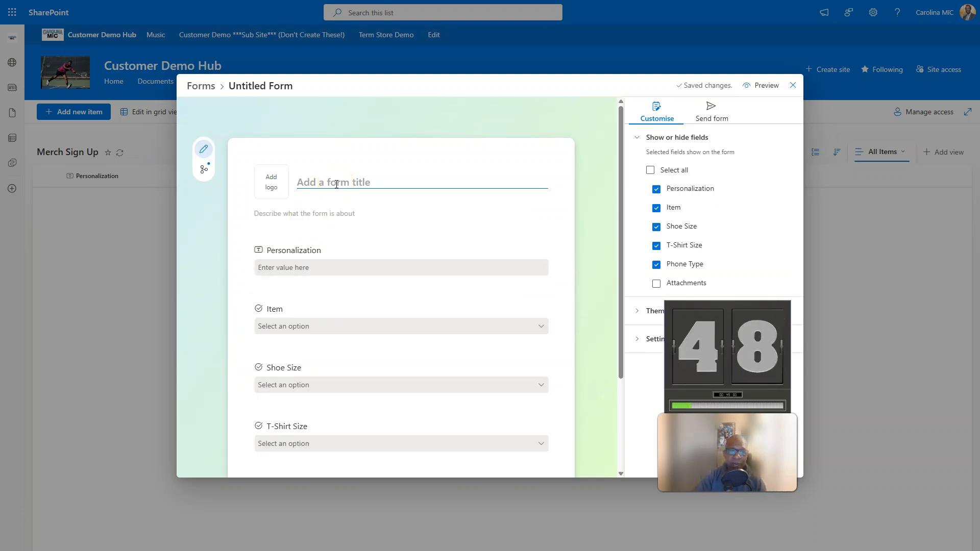
text(Happy Fpr,)
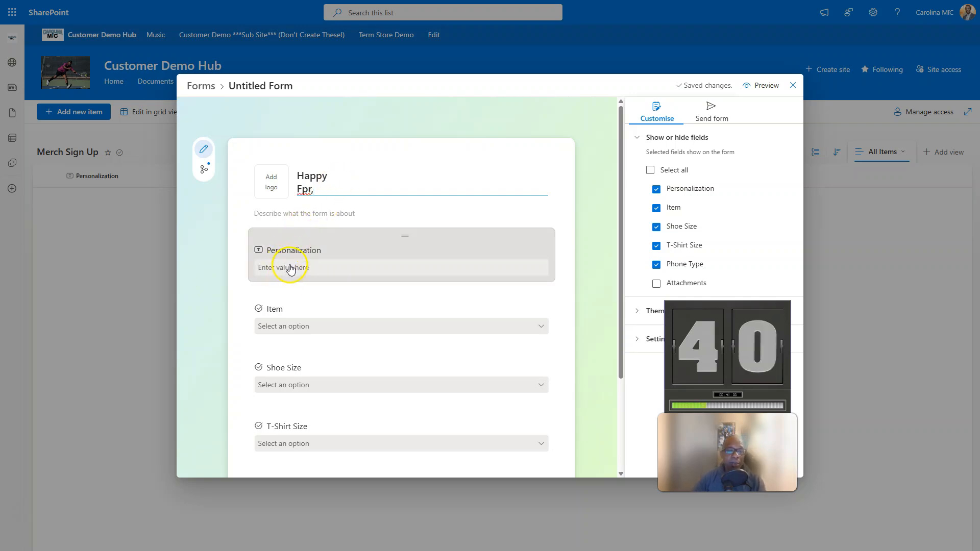
scroll(down, 3)
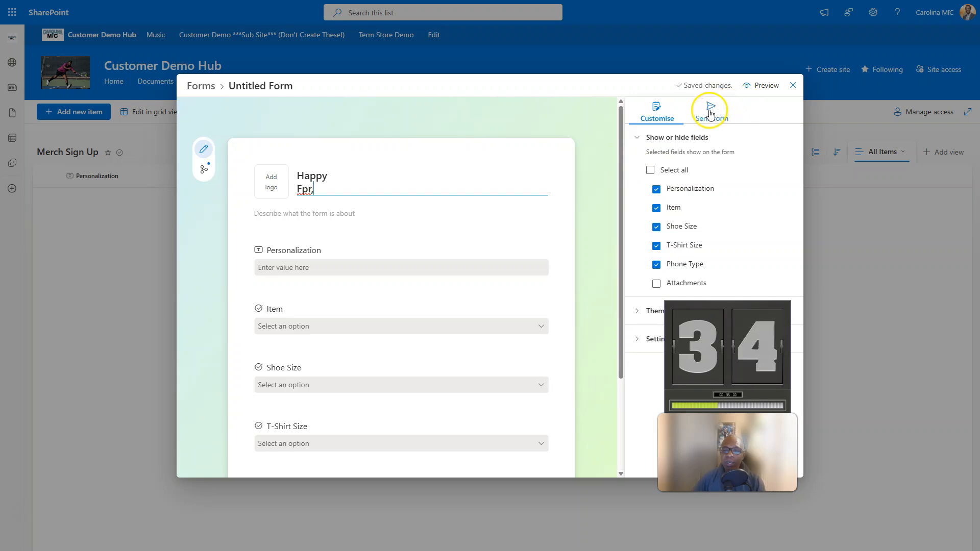
Step: Copy the Happy Fpr, form's response link from the Send form options
click(710, 111)
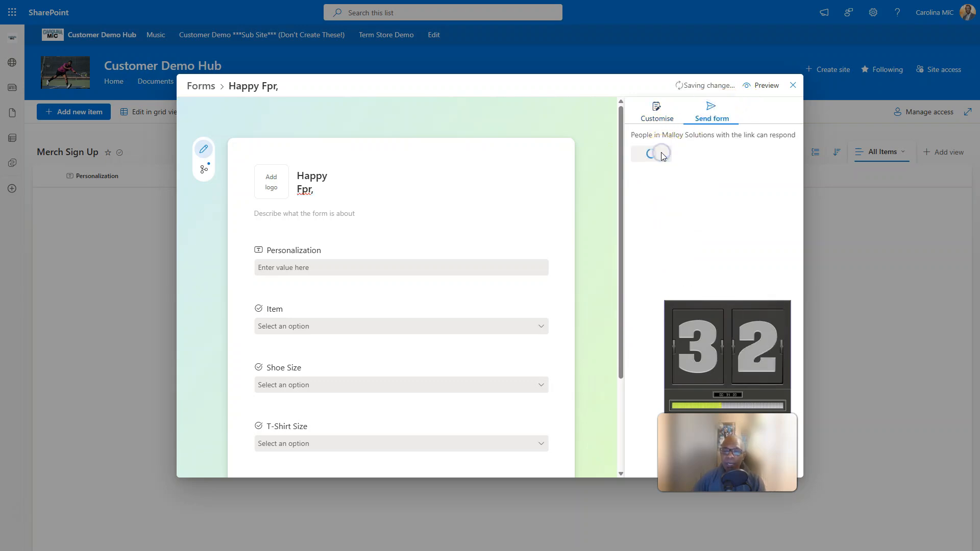
click(656, 154)
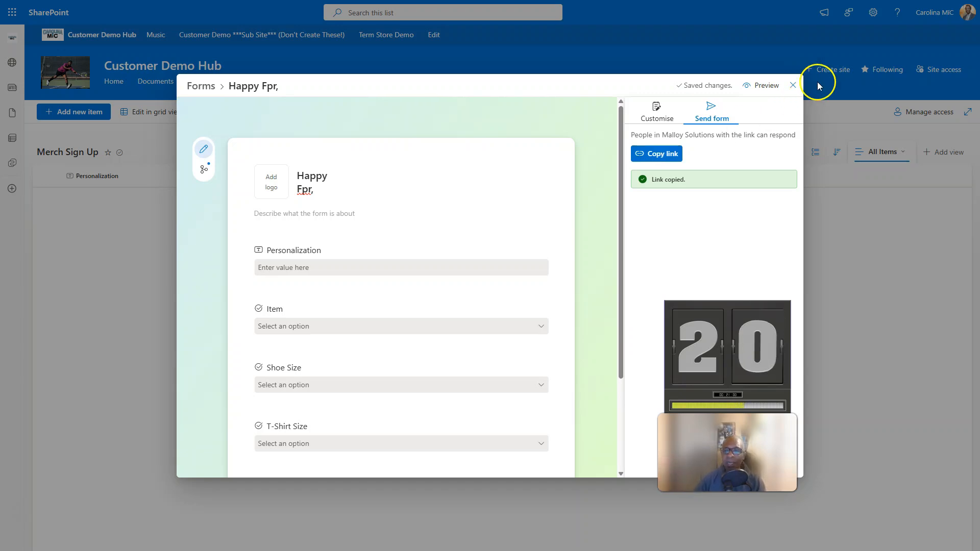
Step: Preview the Happy Fpr, form as a respondent, down to its submit option
click(764, 85)
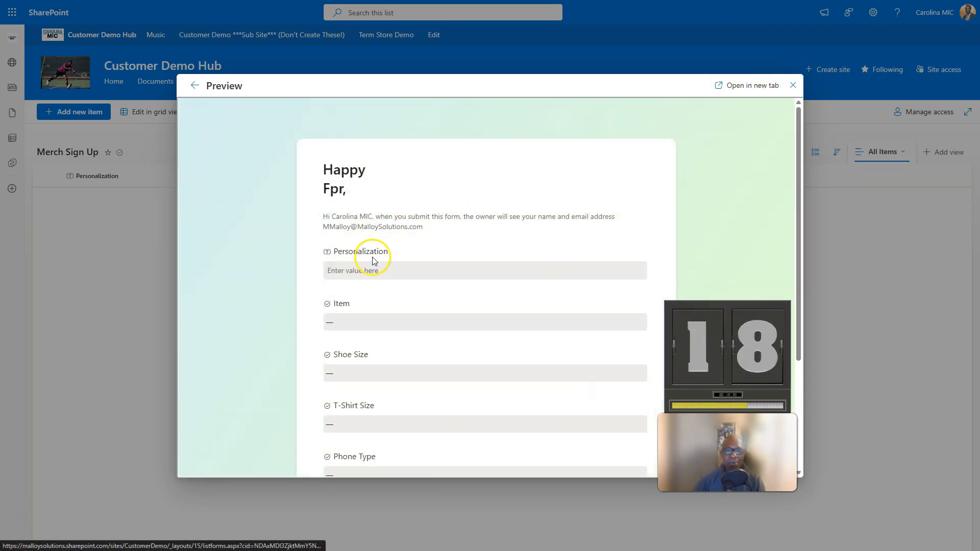
scroll(down, 3)
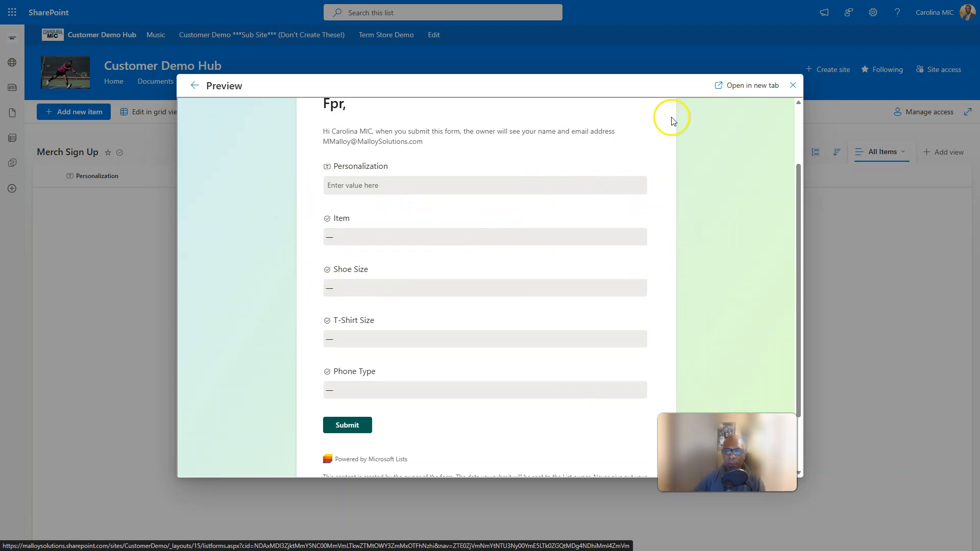
Step: Return to the list's forms gallery and delete the Untitled Form
click(792, 84)
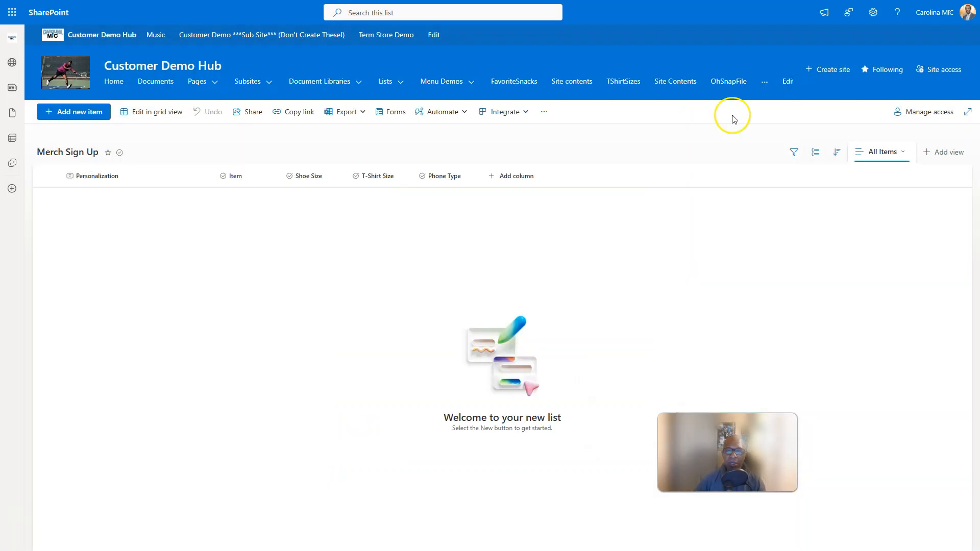
click(395, 111)
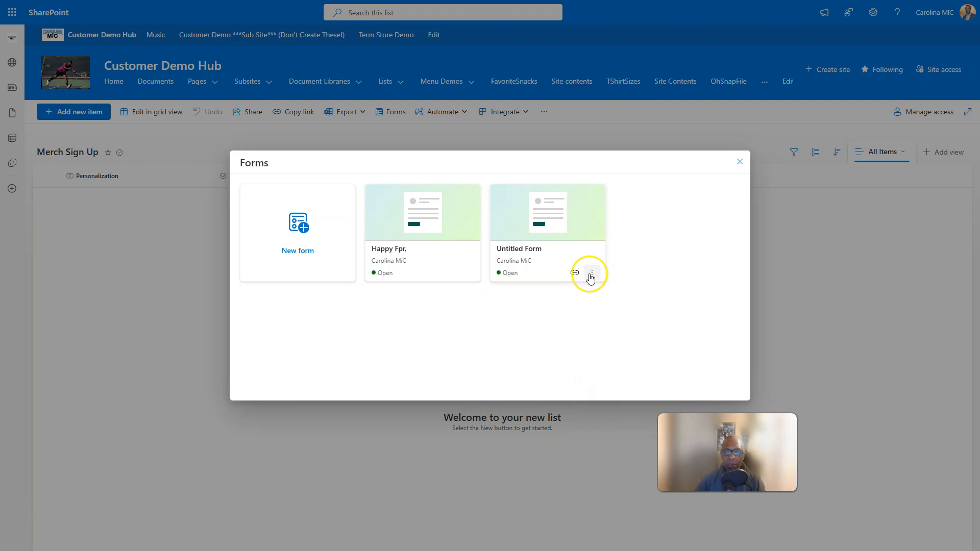
click(591, 272)
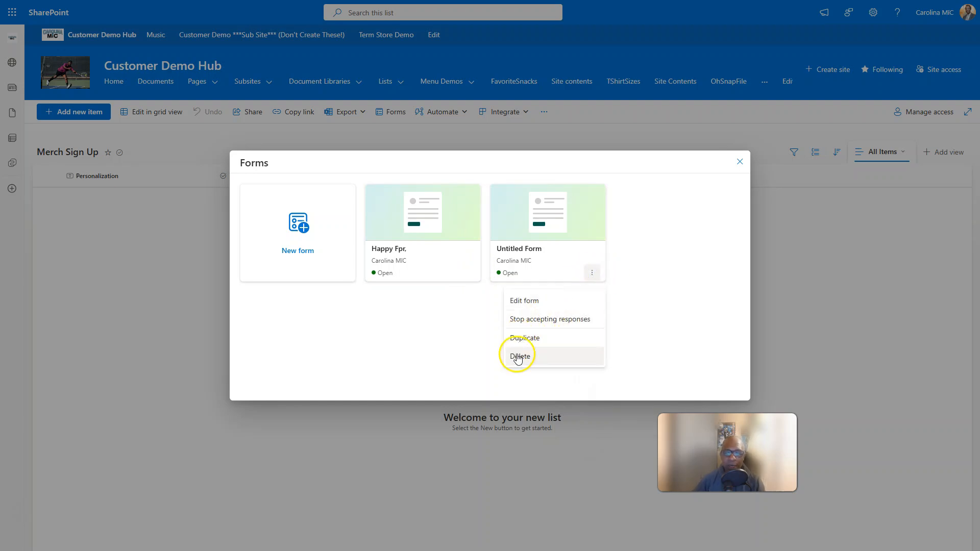
click(519, 356)
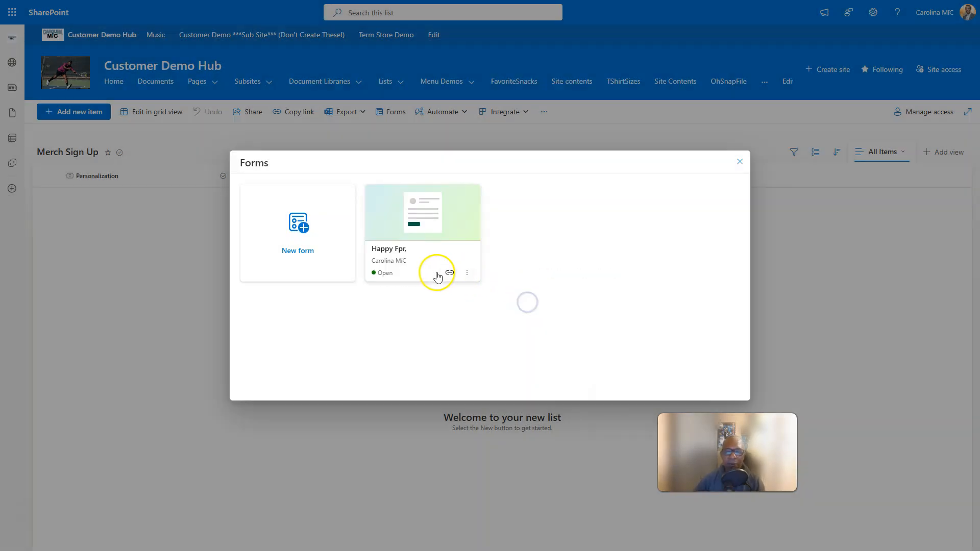
Step: Delete the Happy Fpr, form, confirming it, leaving the list with no forms
click(467, 273)
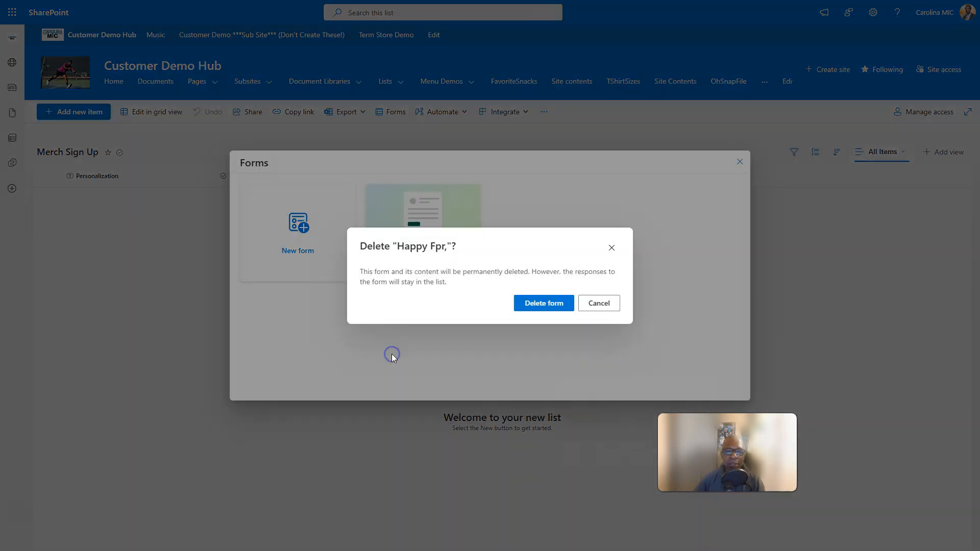
click(542, 304)
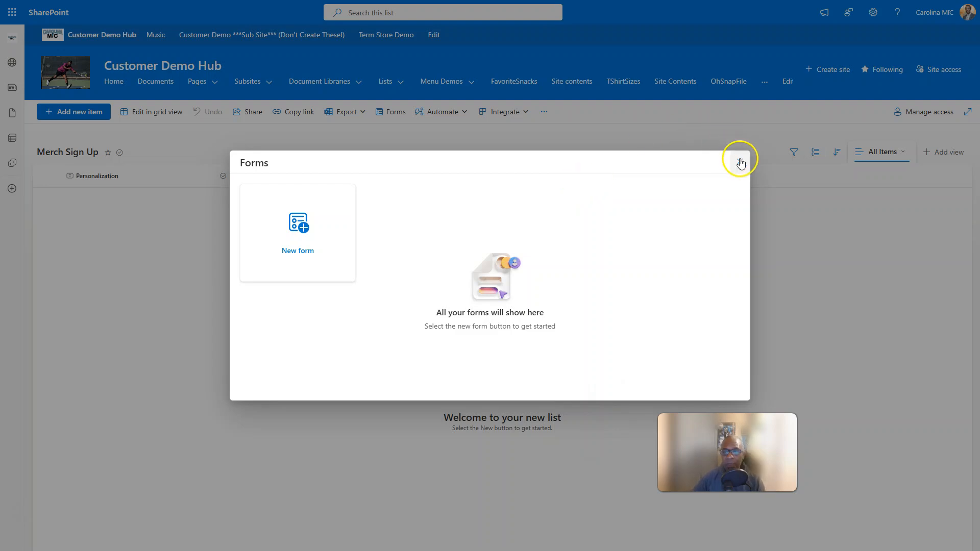
click(741, 164)
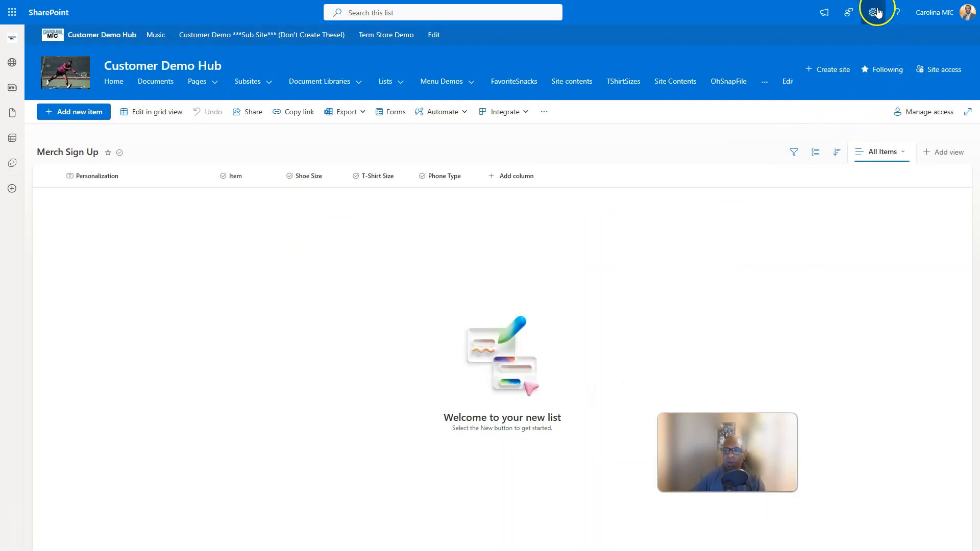
Step: Delete the Merch Sign Up list's unique permissions so it inherits from the parent site
click(876, 12)
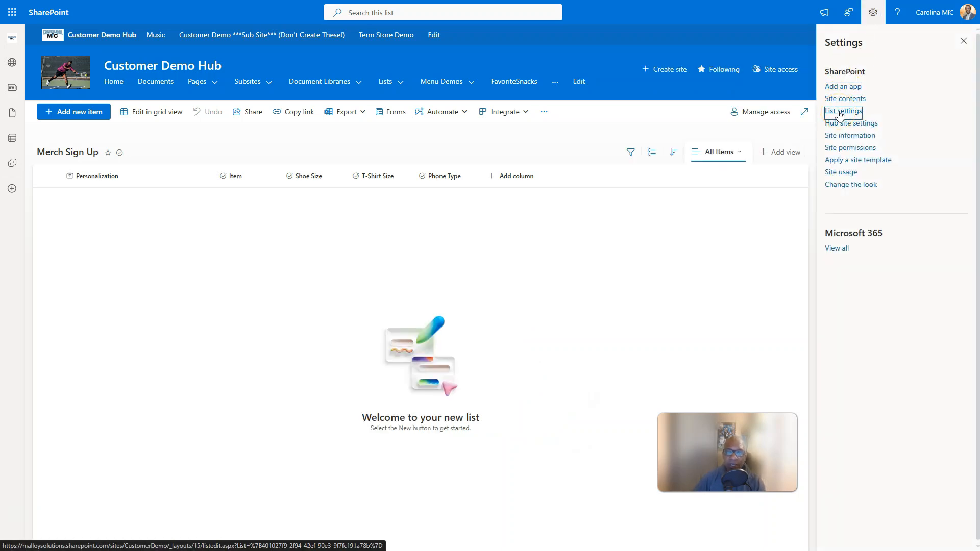
click(843, 112)
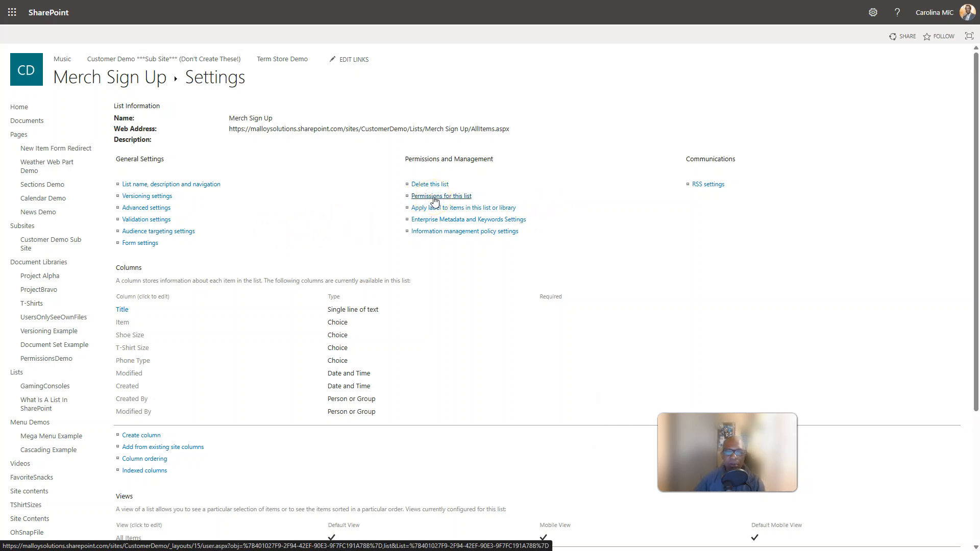
click(441, 195)
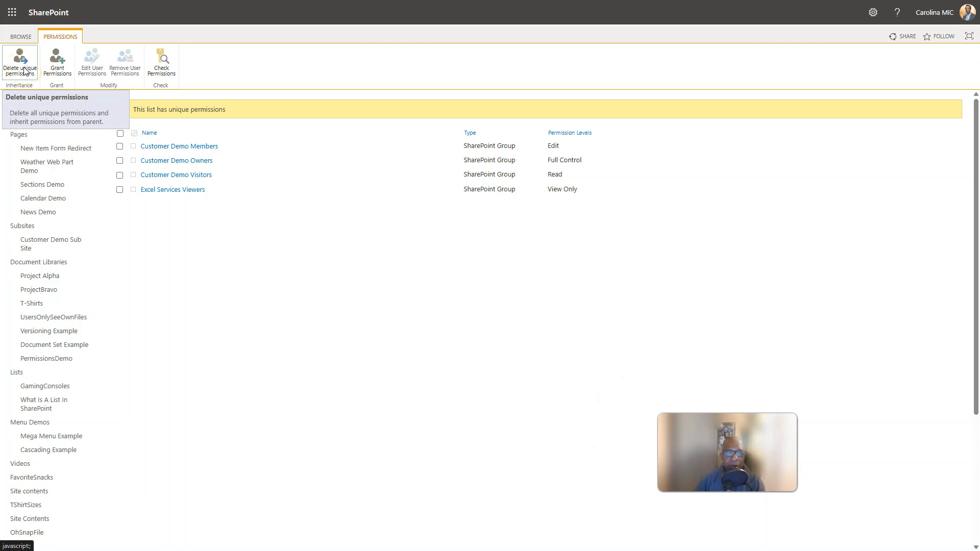
click(20, 61)
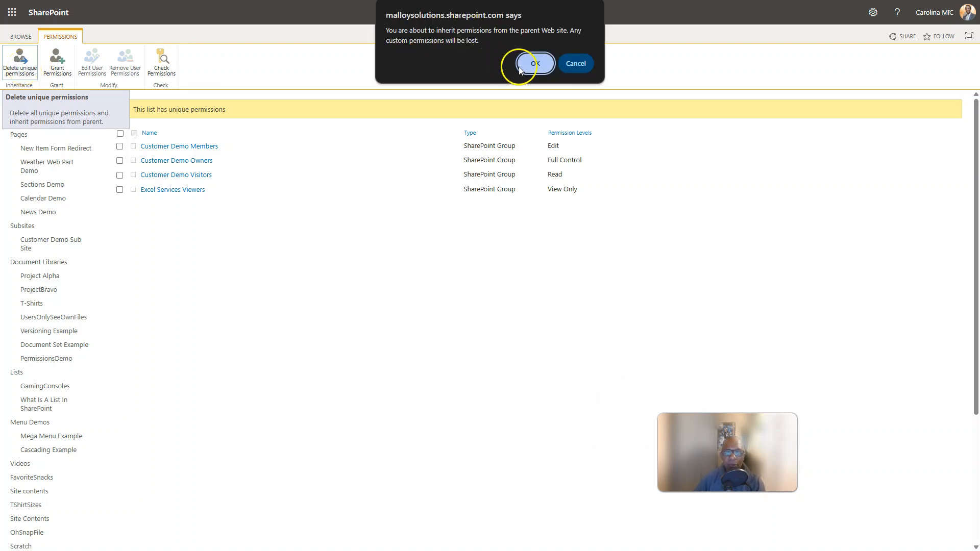
click(533, 64)
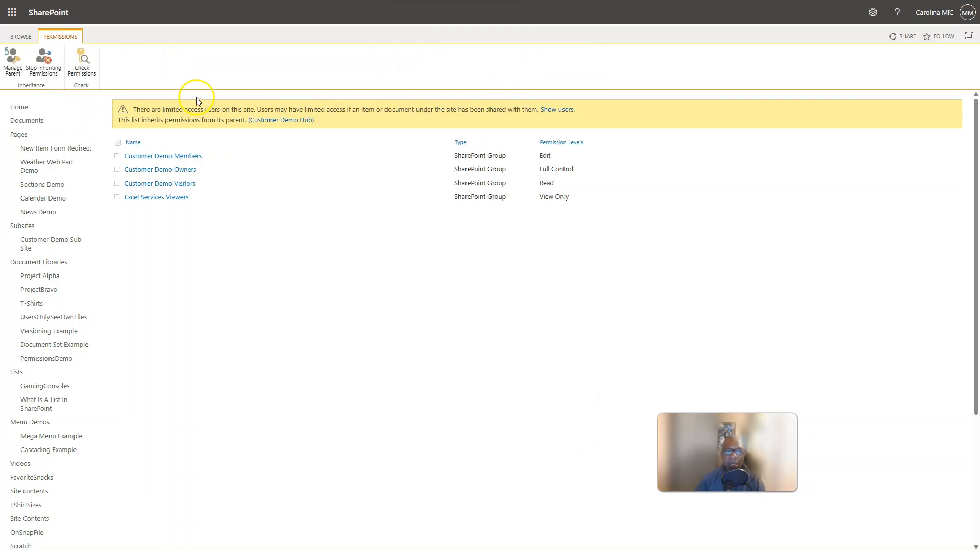
mouse_move(12, 60)
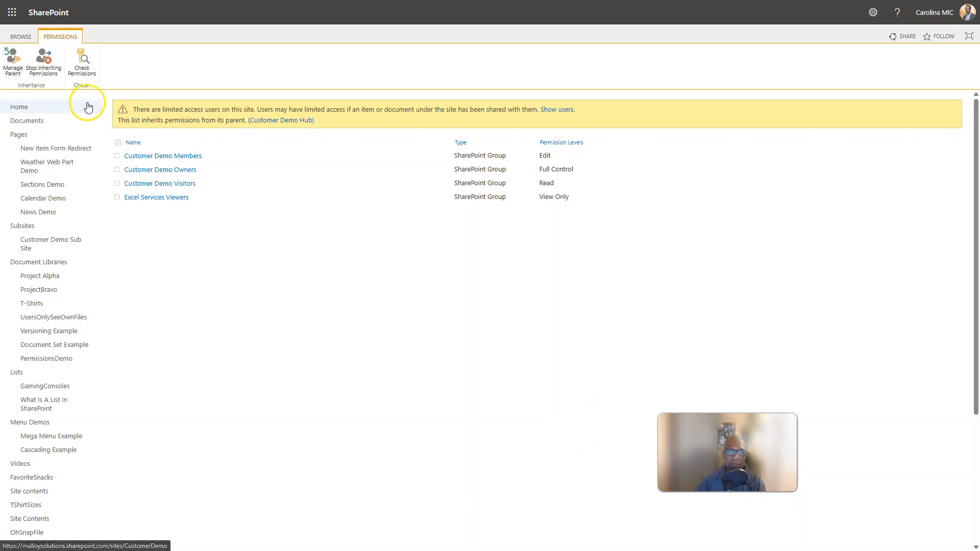
Step: Go to the Customer Demo Hub home and reopen the Merch Sign Up list from the navigation overflow
click(20, 37)
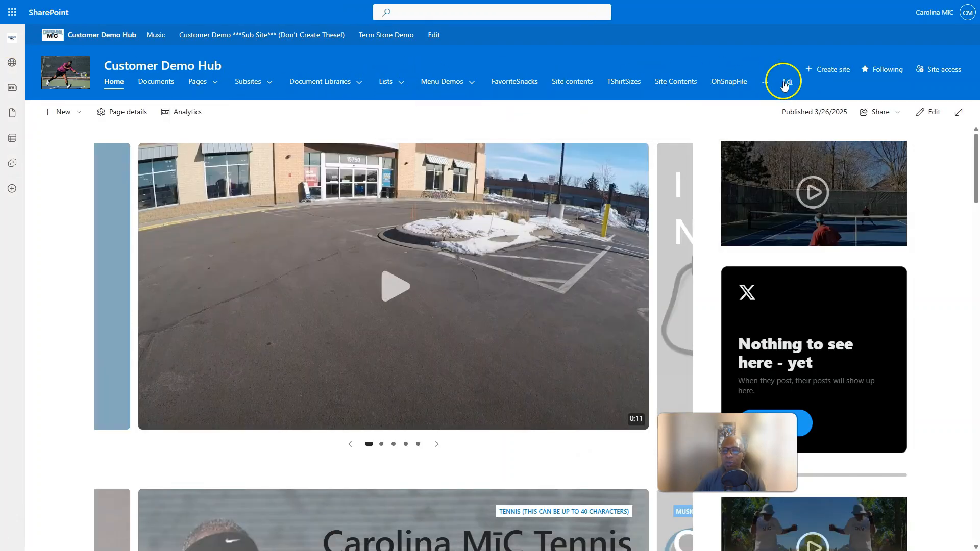
click(764, 81)
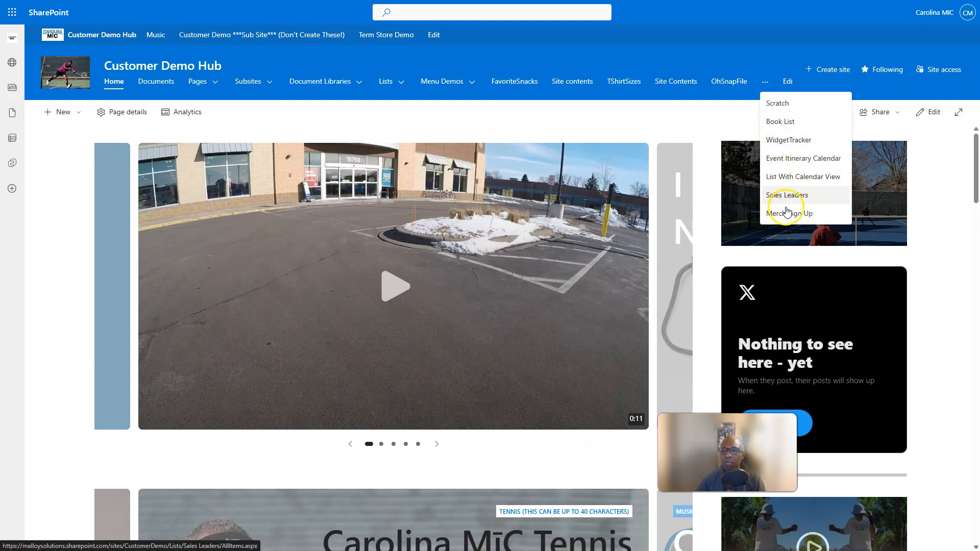
click(785, 195)
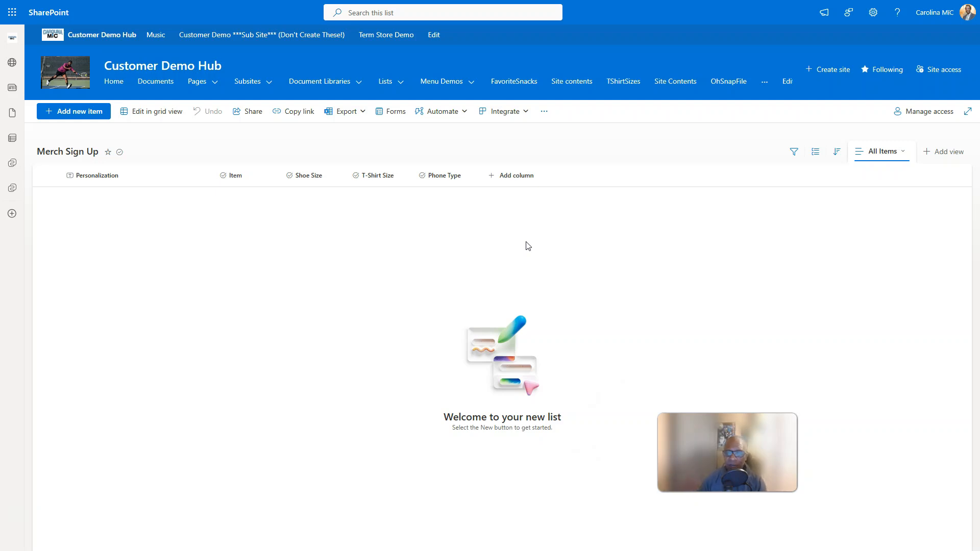
mouse_move(510, 227)
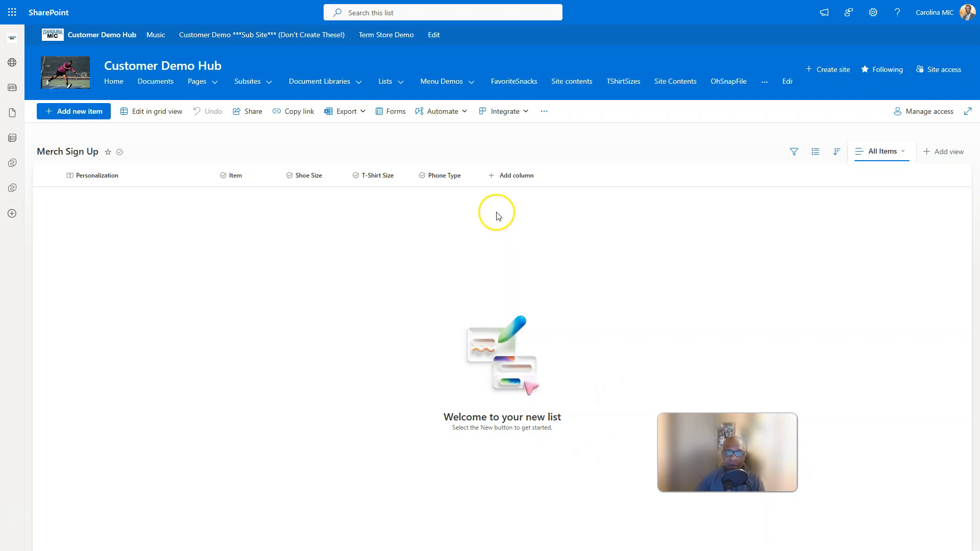
mouse_move(294, 244)
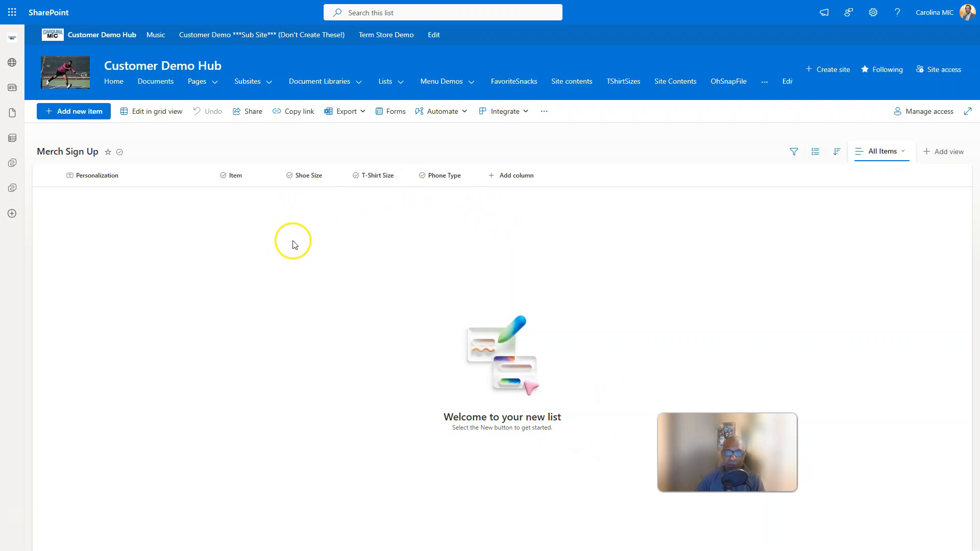
mouse_move(332, 243)
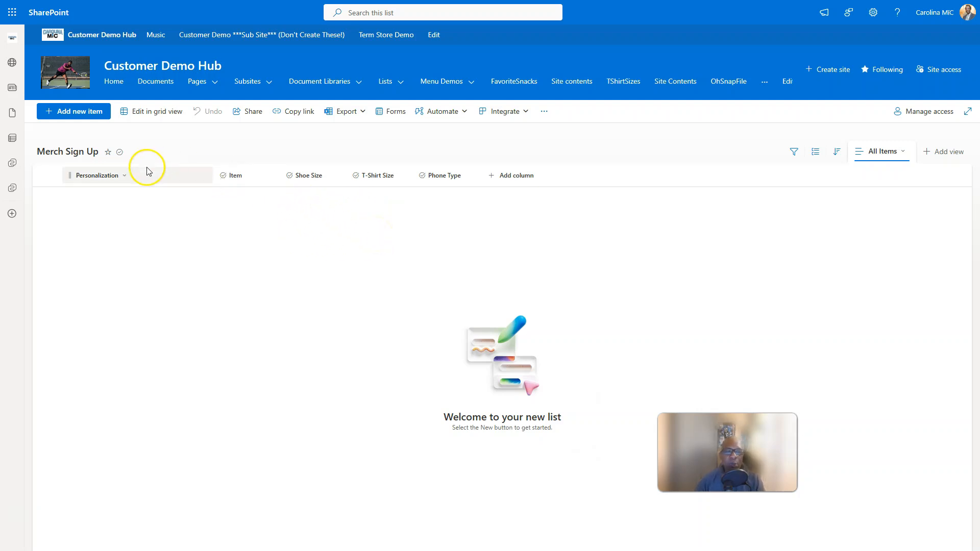
mouse_move(191, 167)
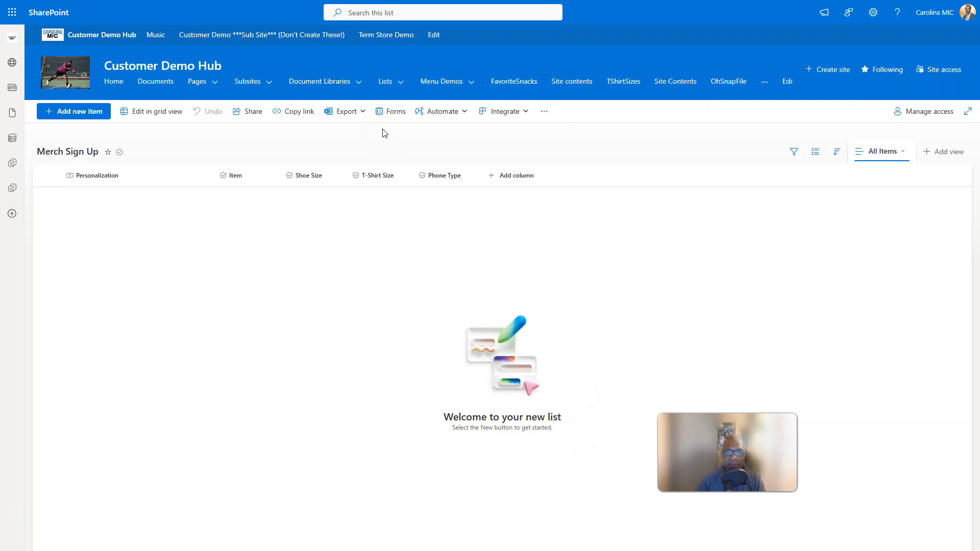
Step: Create a new form for the list titled 'Merch Sign-Up'
click(391, 111)
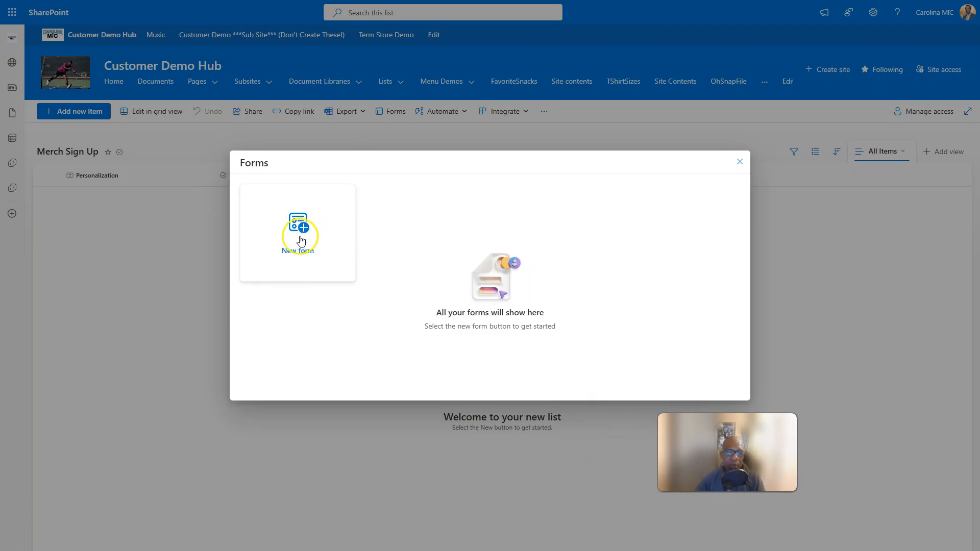
click(298, 232)
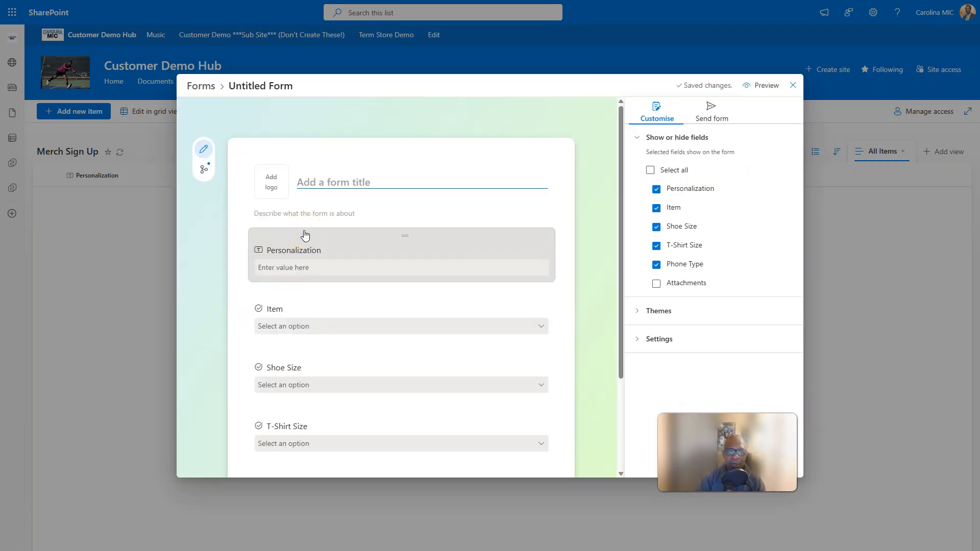
text(Merch Sign-Up)
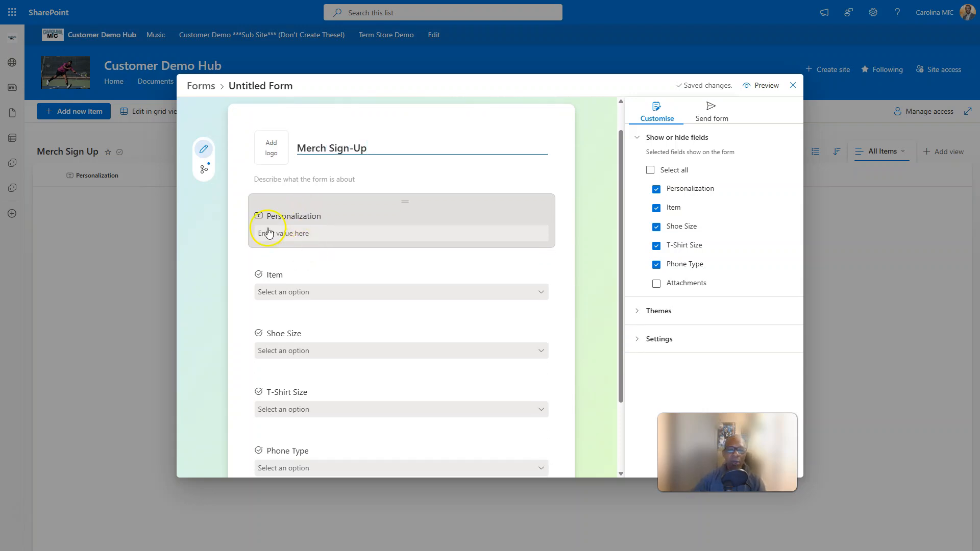
Step: Relabel the form's Personalization field to 'Personalizations'
click(294, 216)
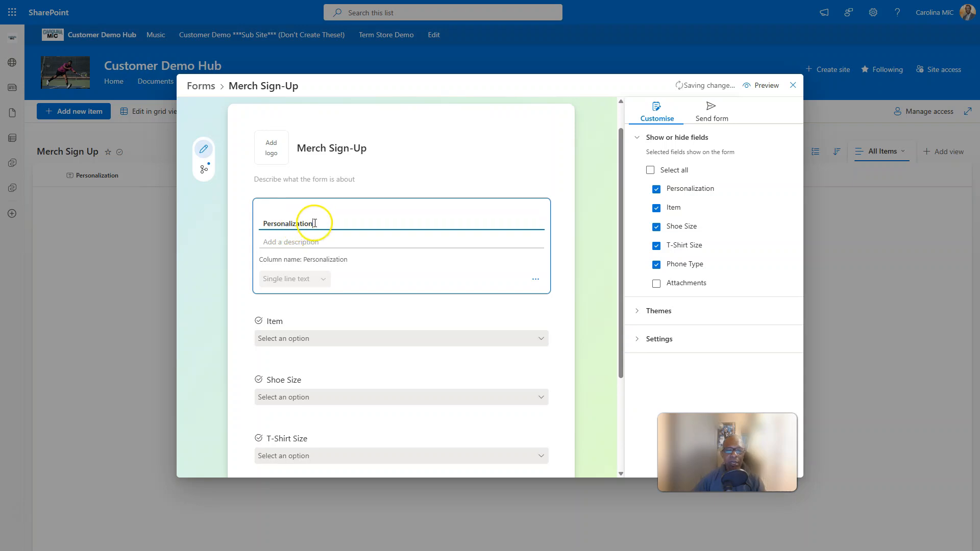
text(s)
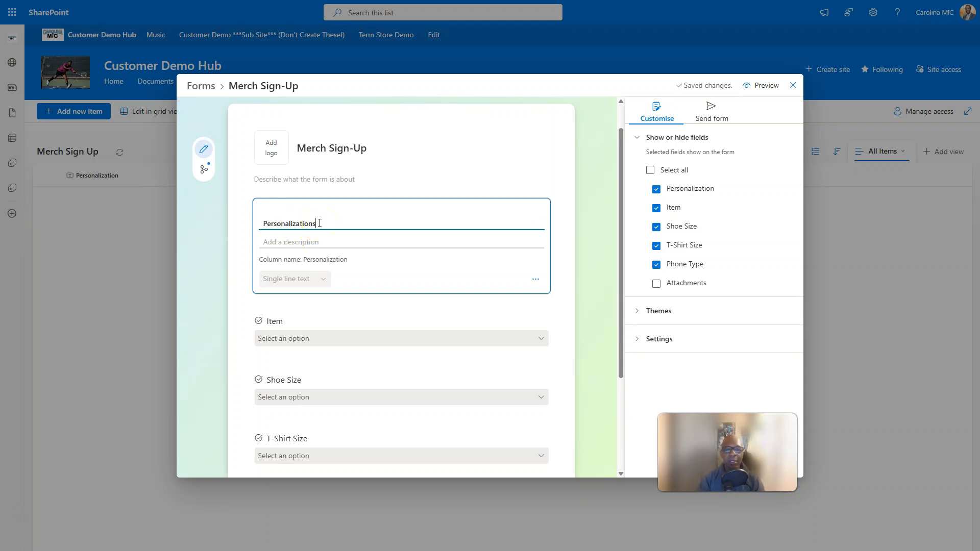
click(300, 242)
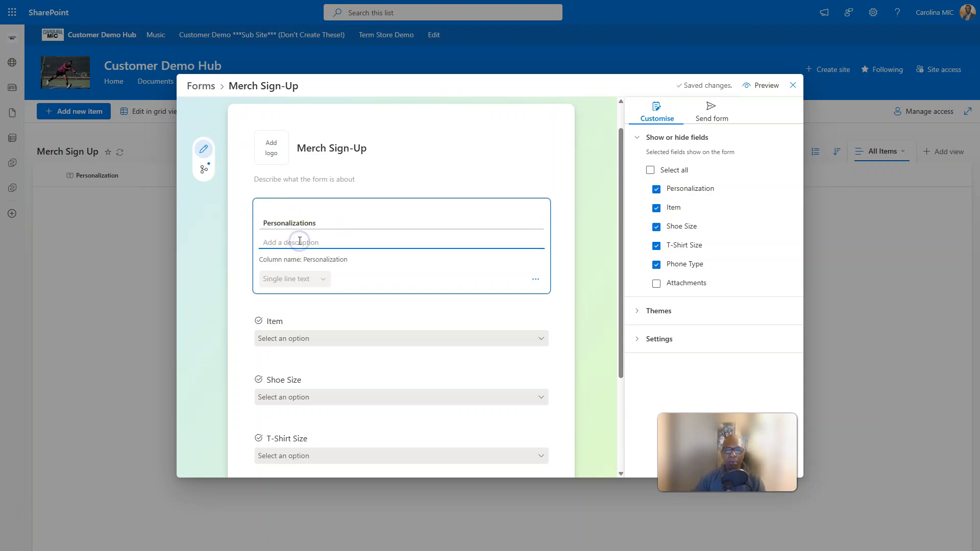
scroll(down, 3)
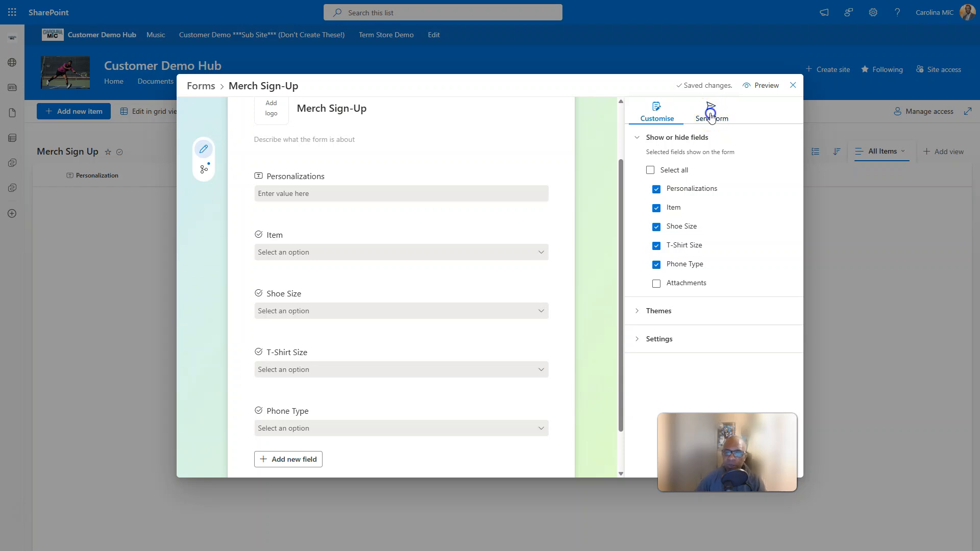
Step: Copy the Merch Sign-Up form's link and close the form builder back to the list
click(710, 111)
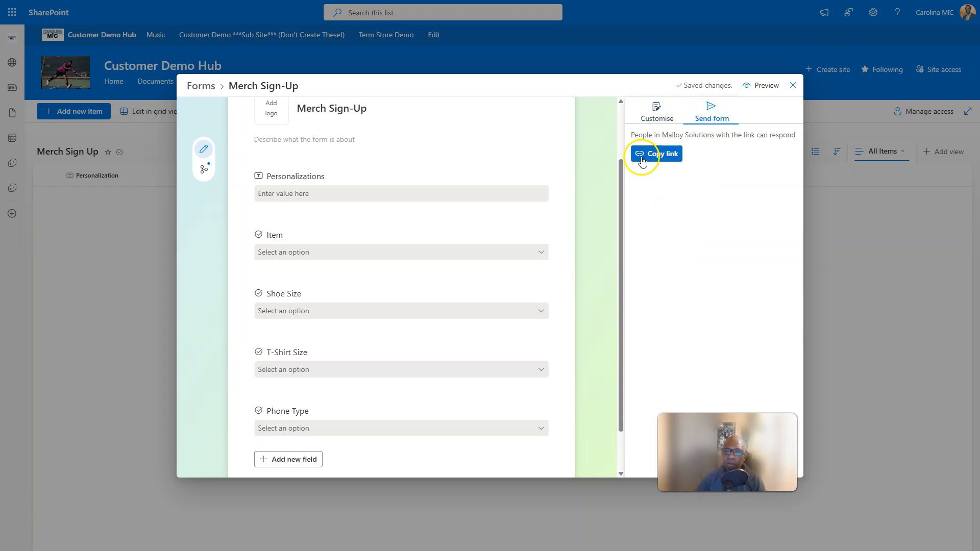
click(655, 154)
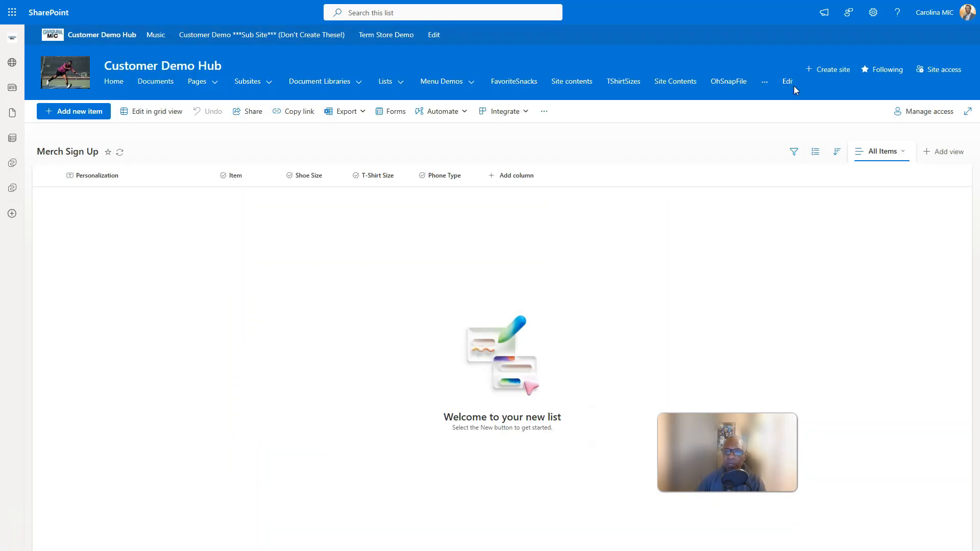
click(119, 151)
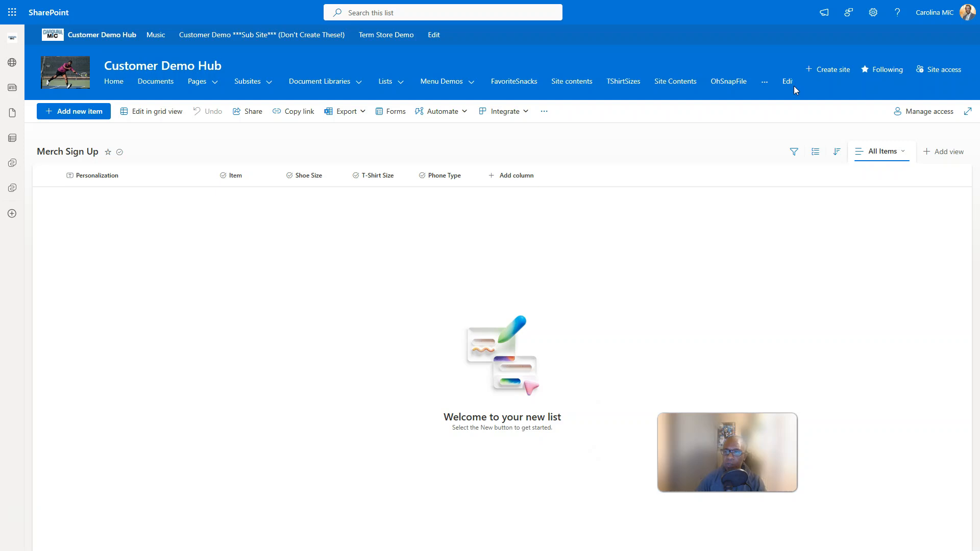
Step: Show the Merch Sign Up list's permissions page via List settings
click(873, 12)
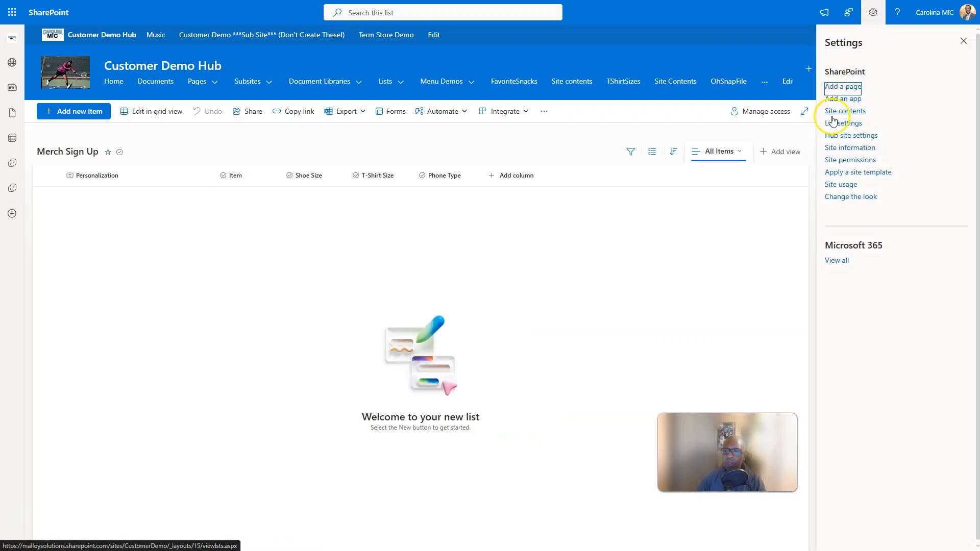
click(843, 123)
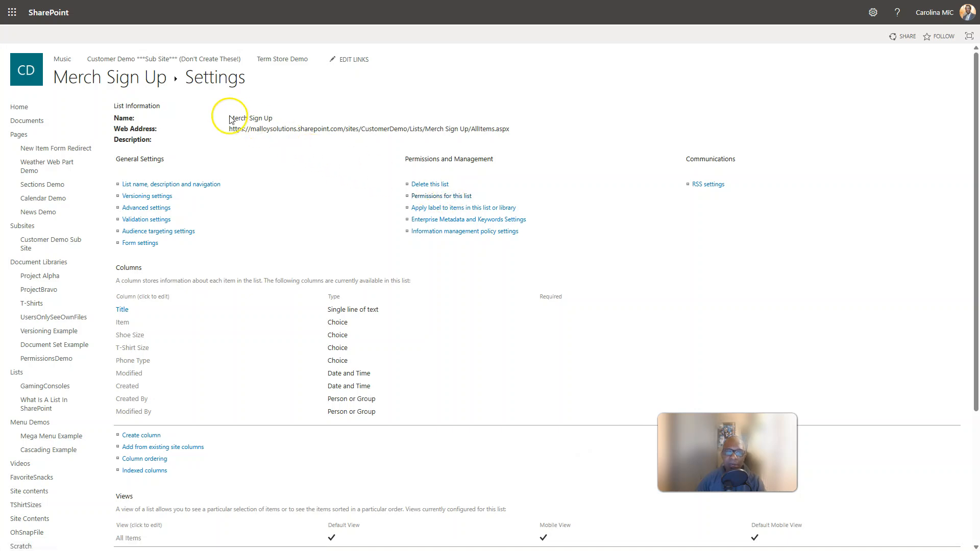
click(441, 196)
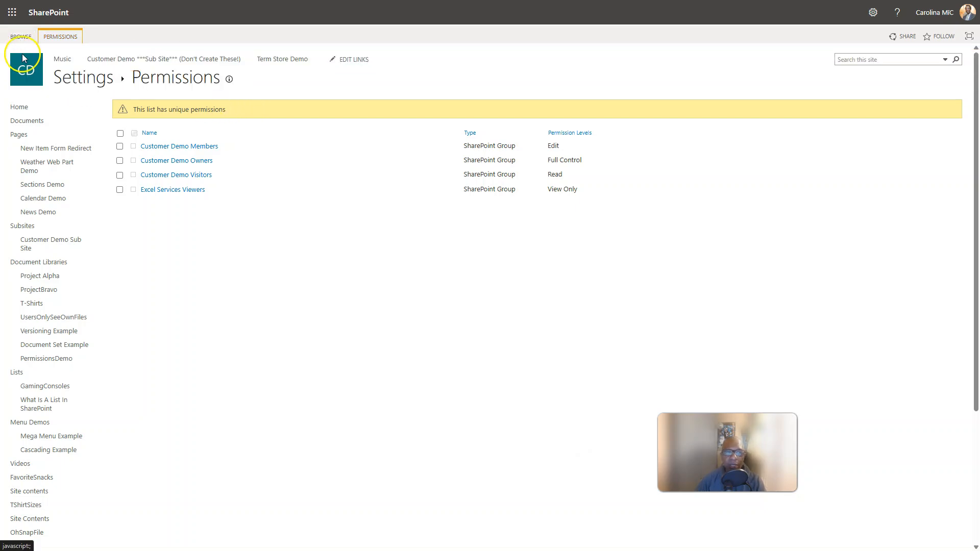
Step: Toggle the Permissions ribbon commands, confirming the list has unique permissions
click(59, 37)
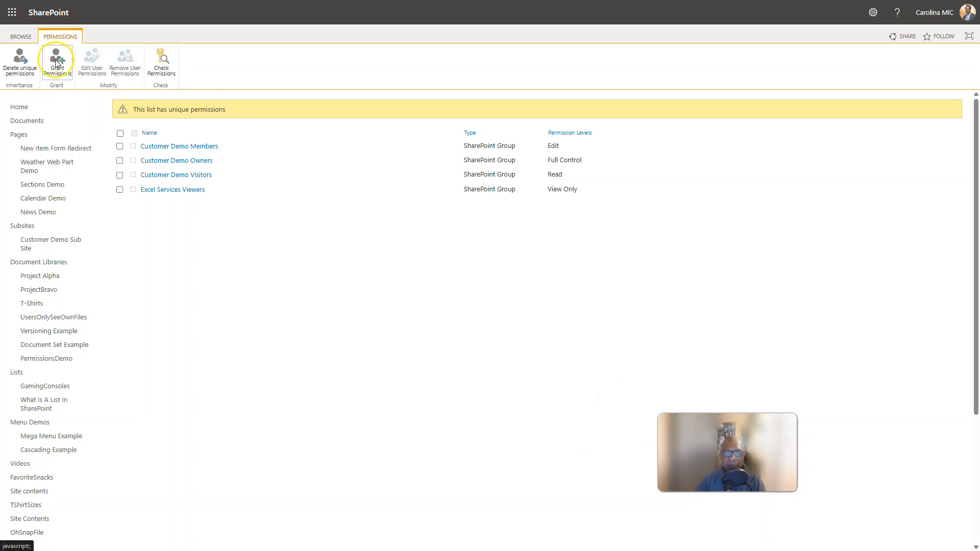
mouse_move(56, 60)
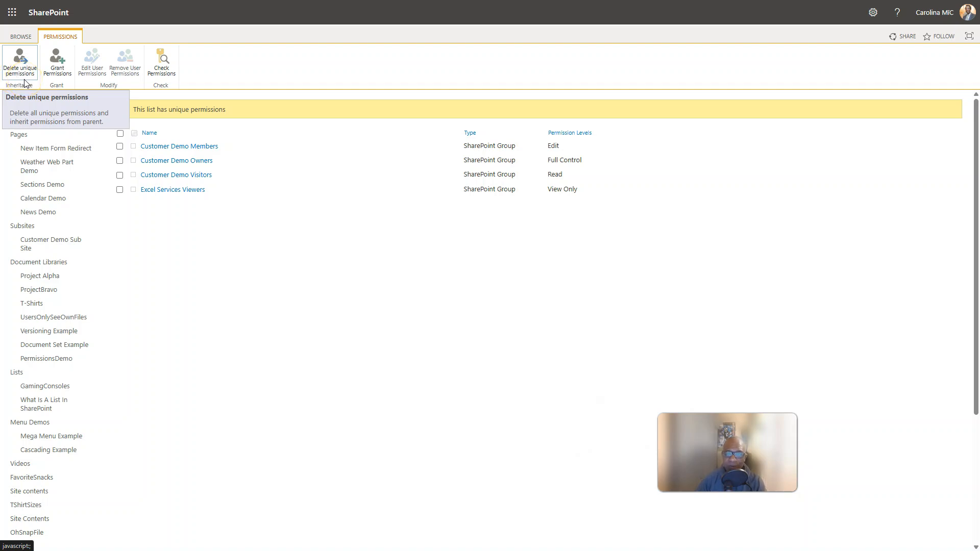
click(21, 36)
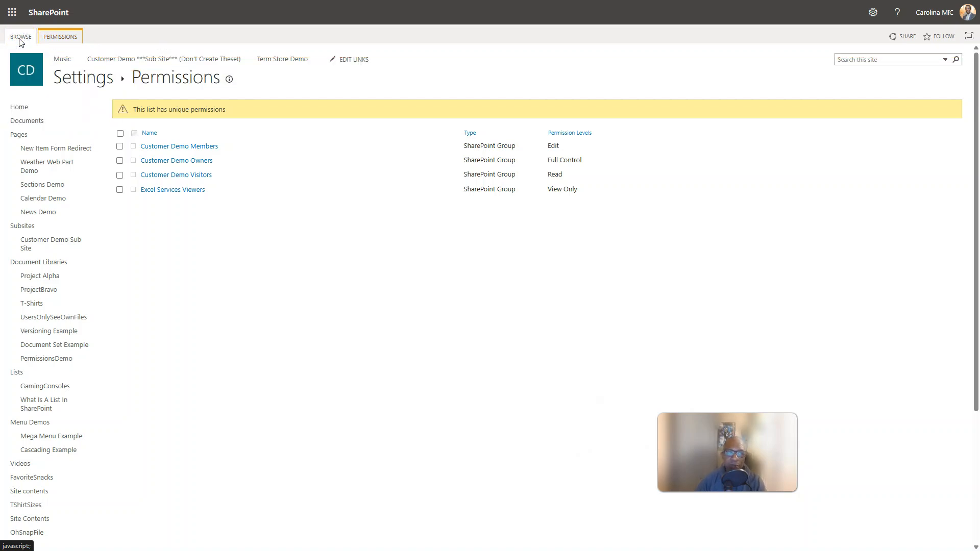
click(60, 37)
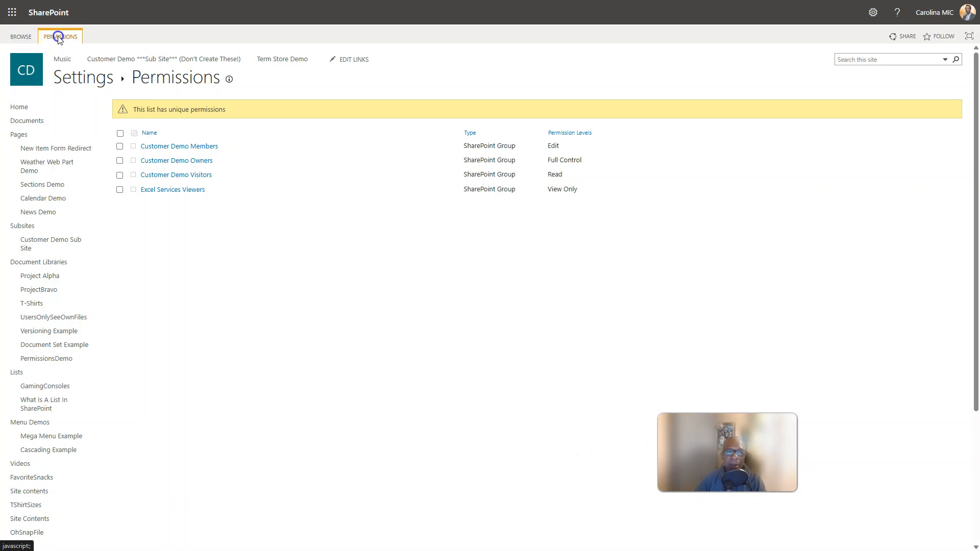